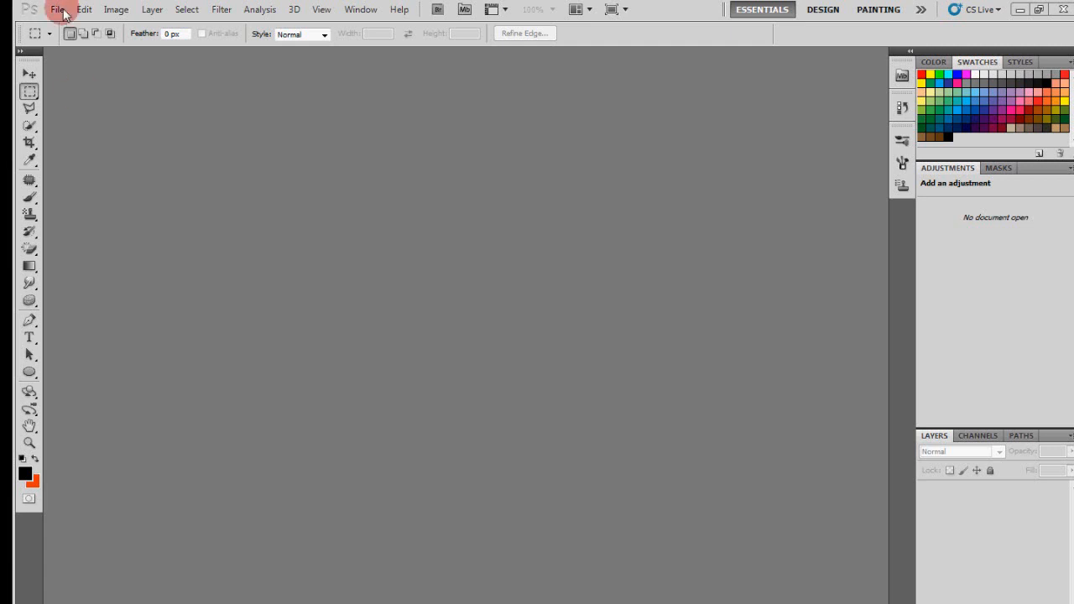
Create a new blank 1280 by 720 pixel document via File > New.
click(57, 10)
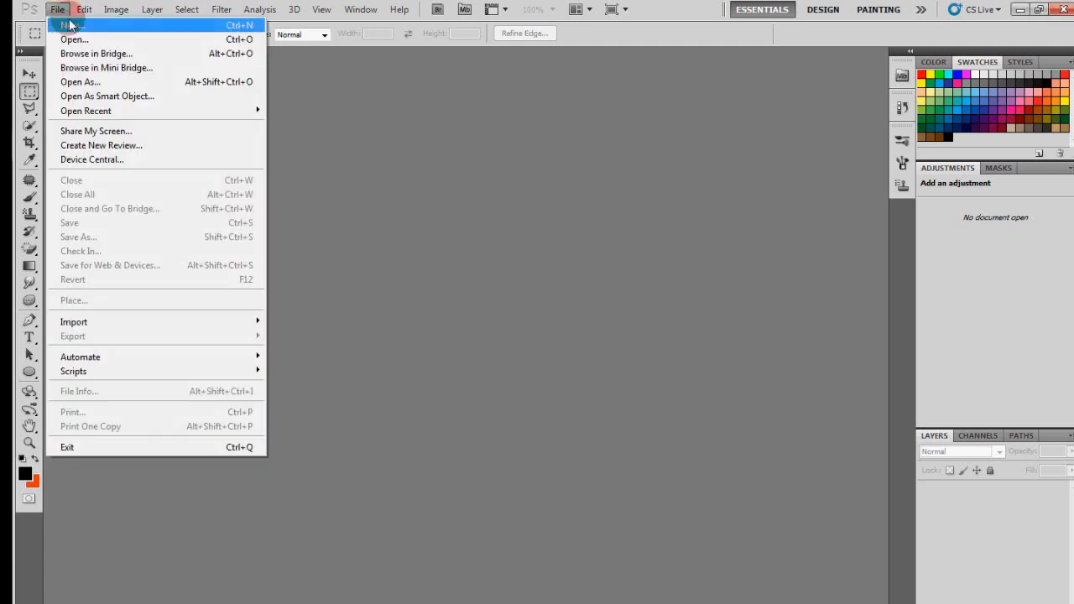
click(69, 25)
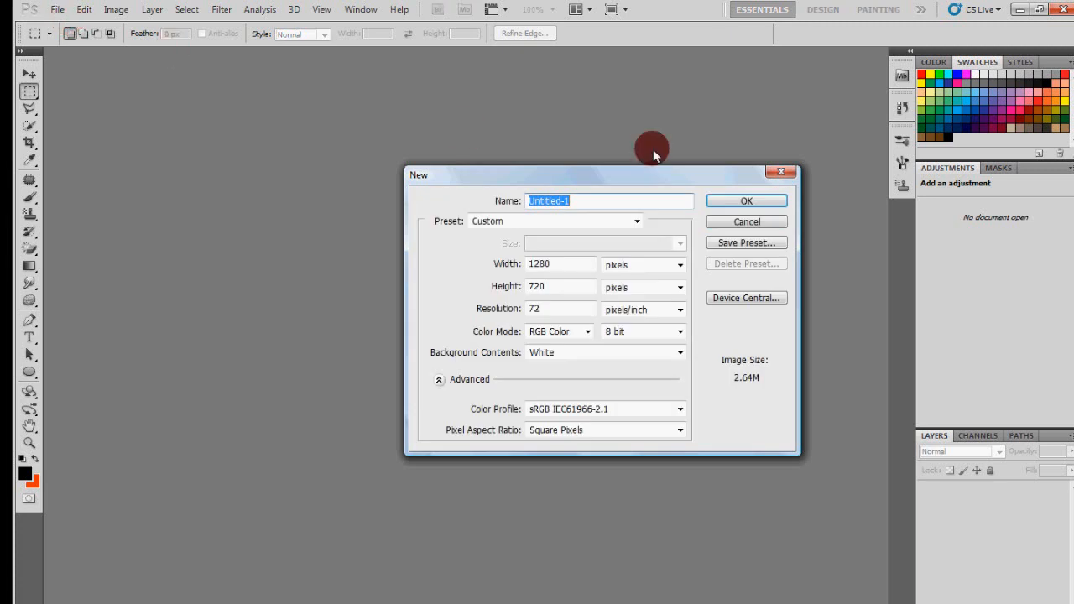
click(745, 222)
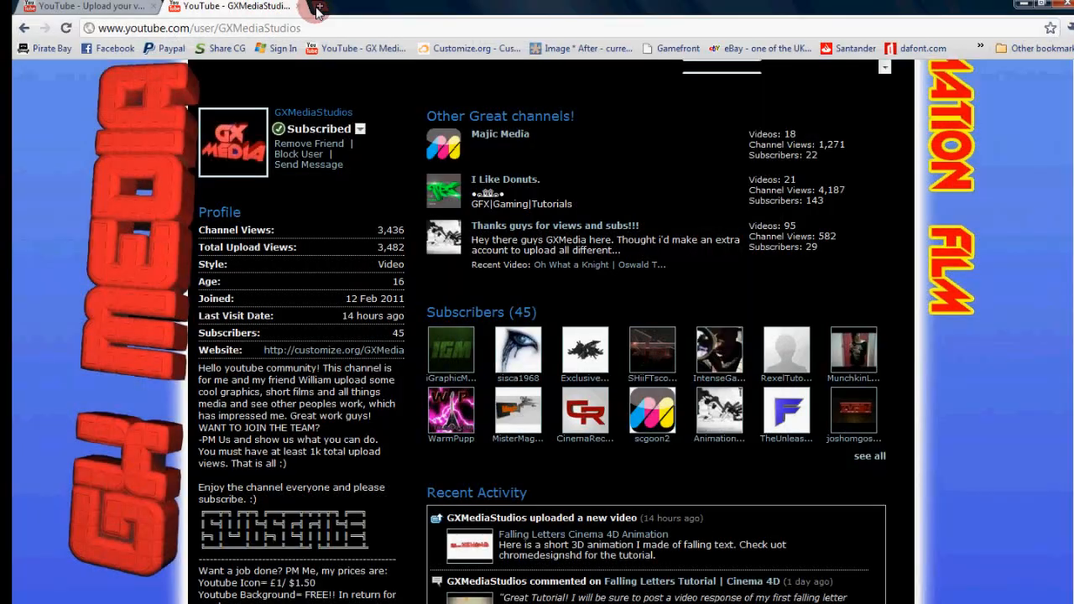
Search Google Images for 'earth', filter to Large, and open a result at full size.
click(317, 6)
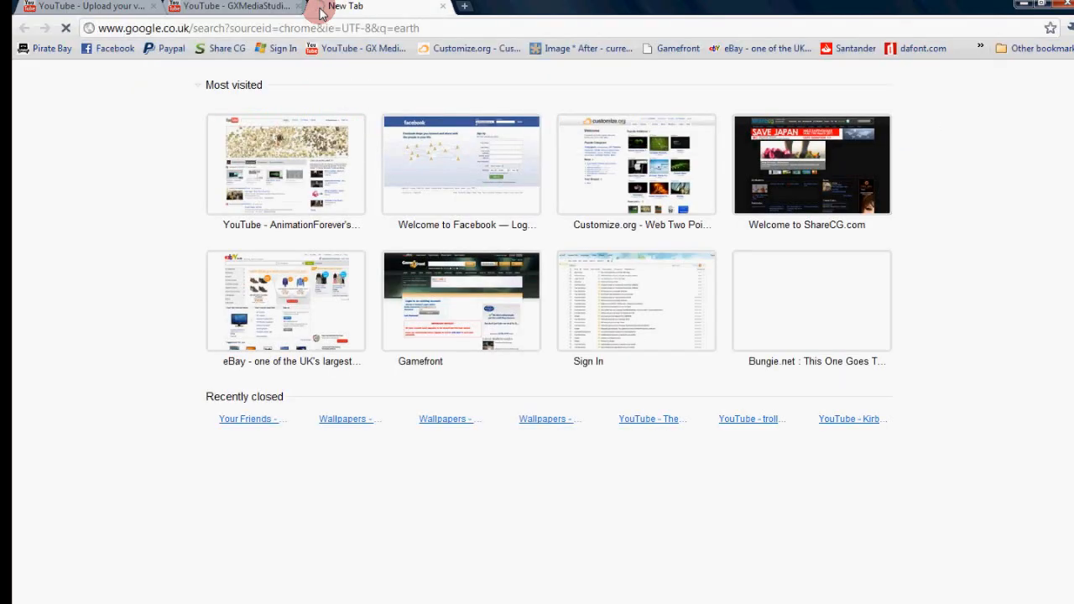
key(Return)
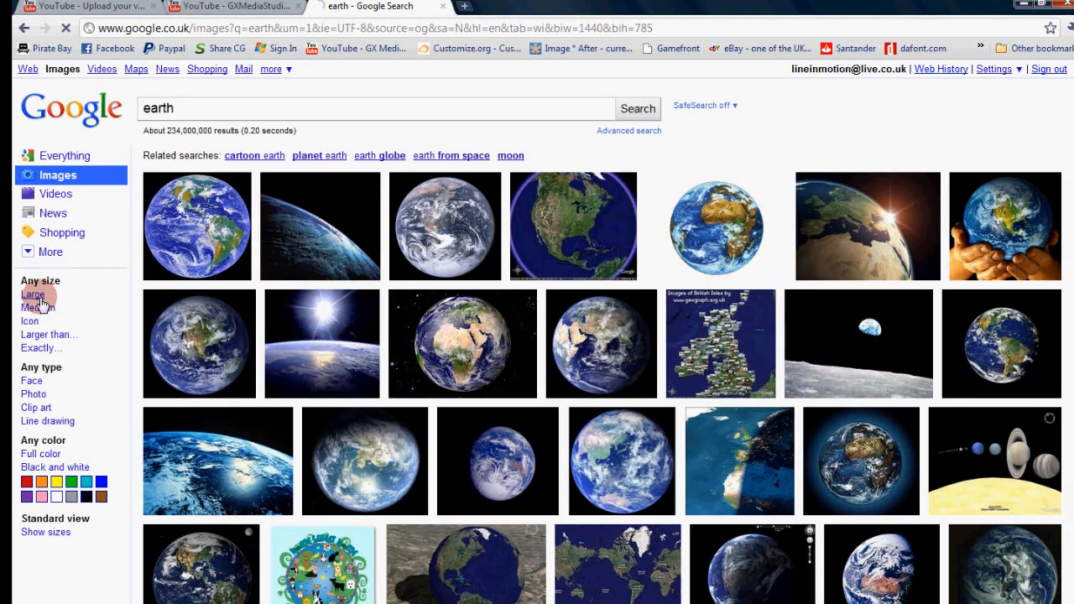
click(34, 295)
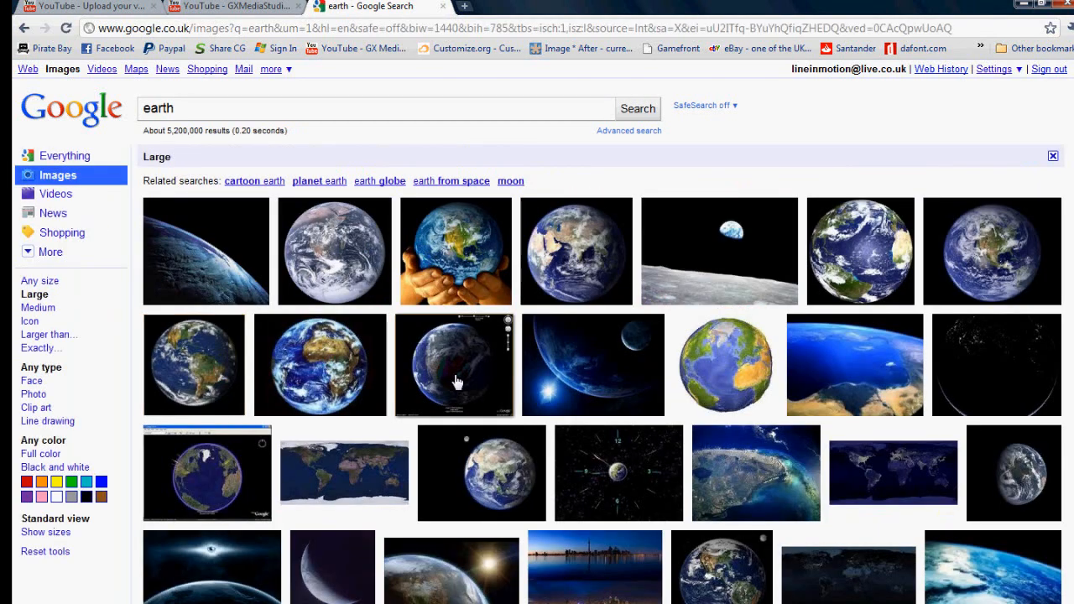
click(453, 364)
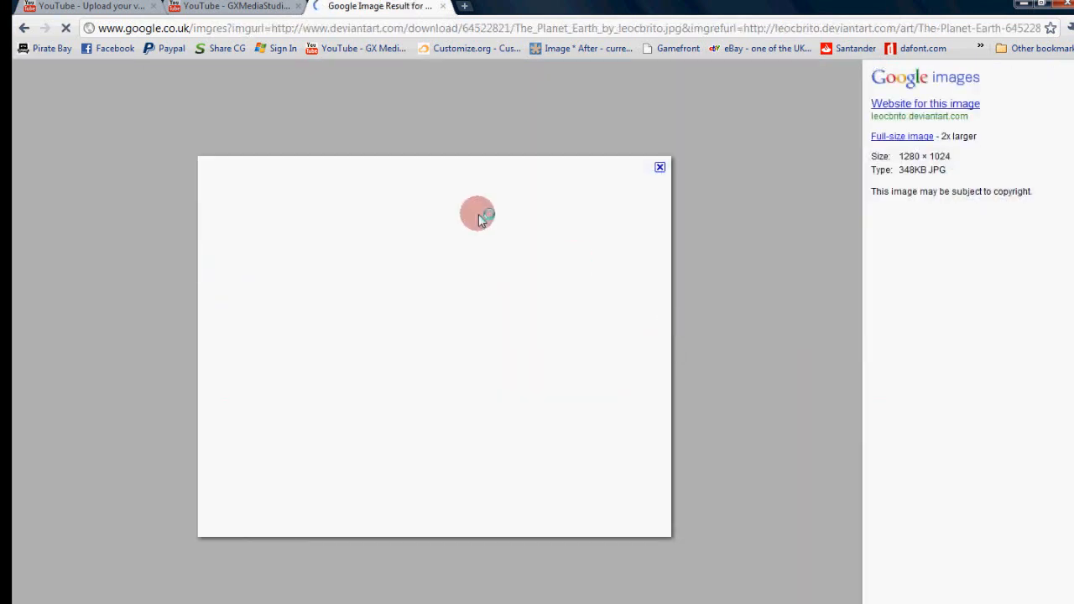
click(903, 135)
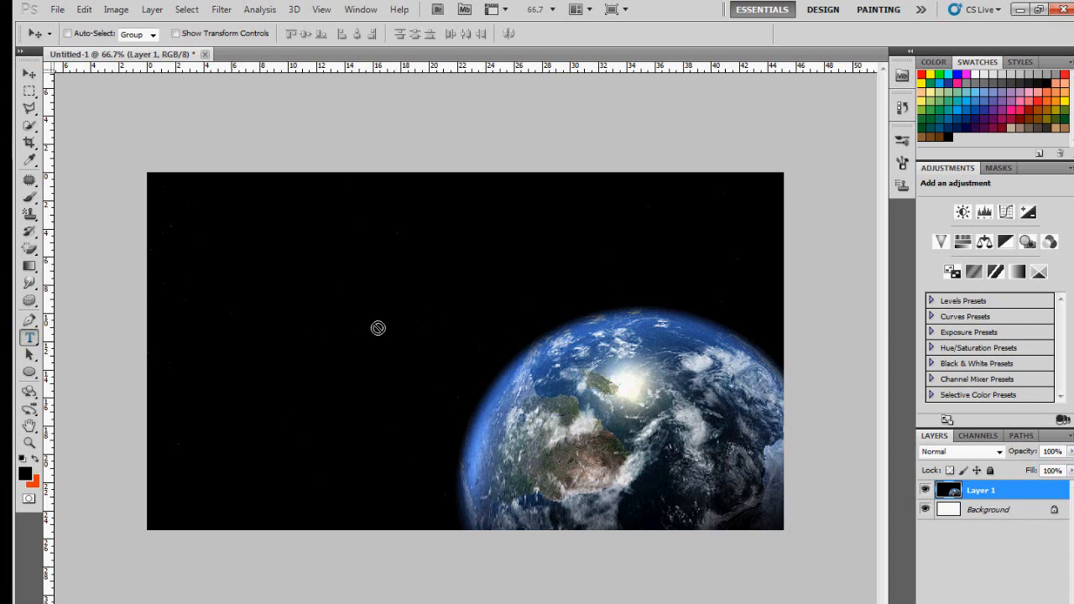
mouse_move(712, 367)
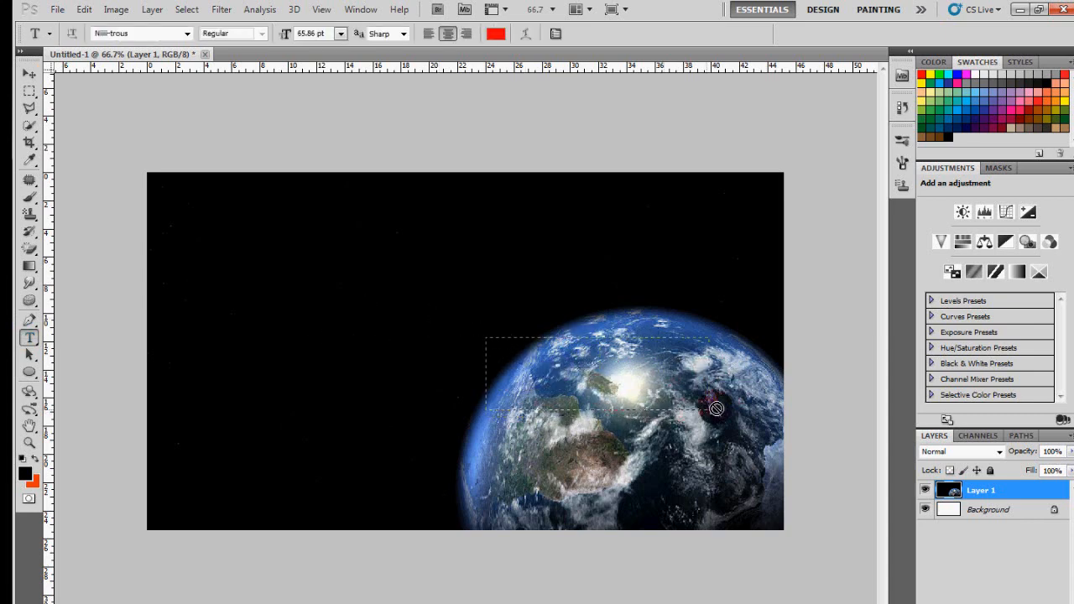
Begin typing the red title text above the planet with the Type tool.
text(PHOTOSHOP RULES)
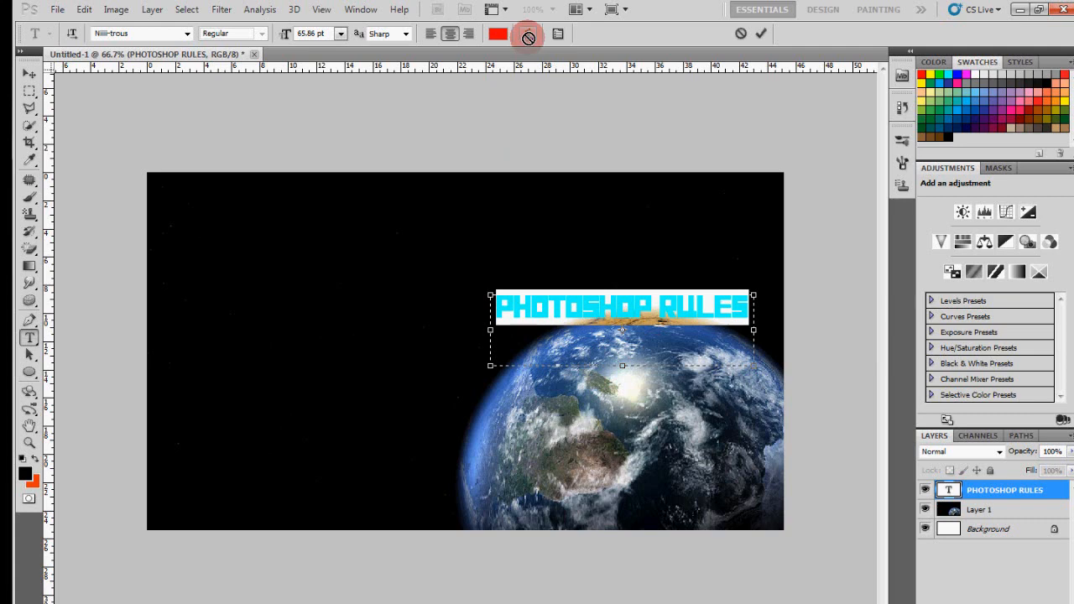
mouse_move(527, 35)
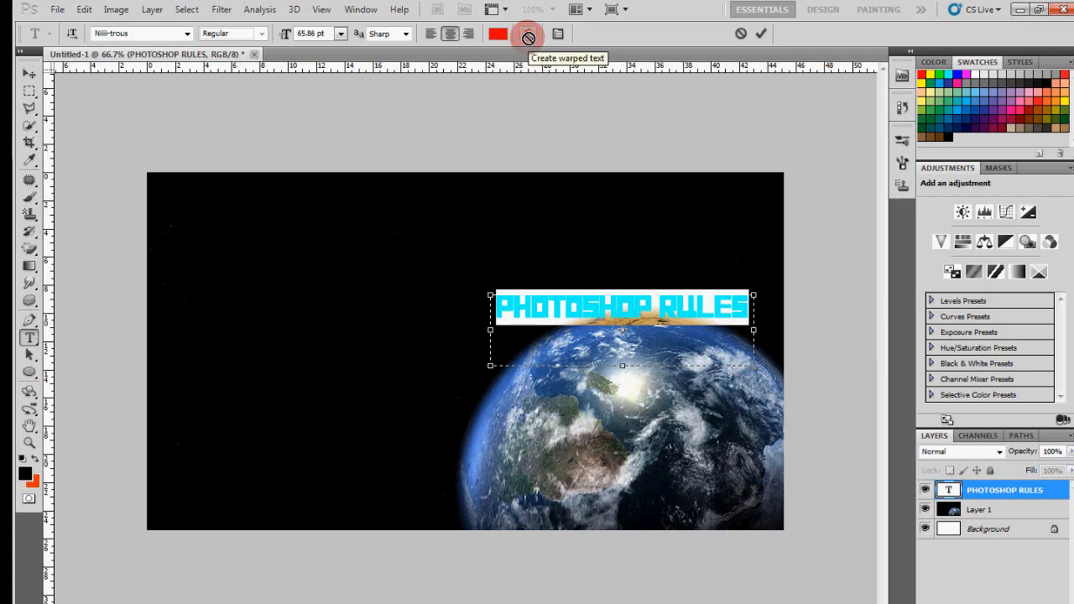
Warp the title as an Arc with +51% bend, trying horizontal distortion then returning it to 0.
click(527, 33)
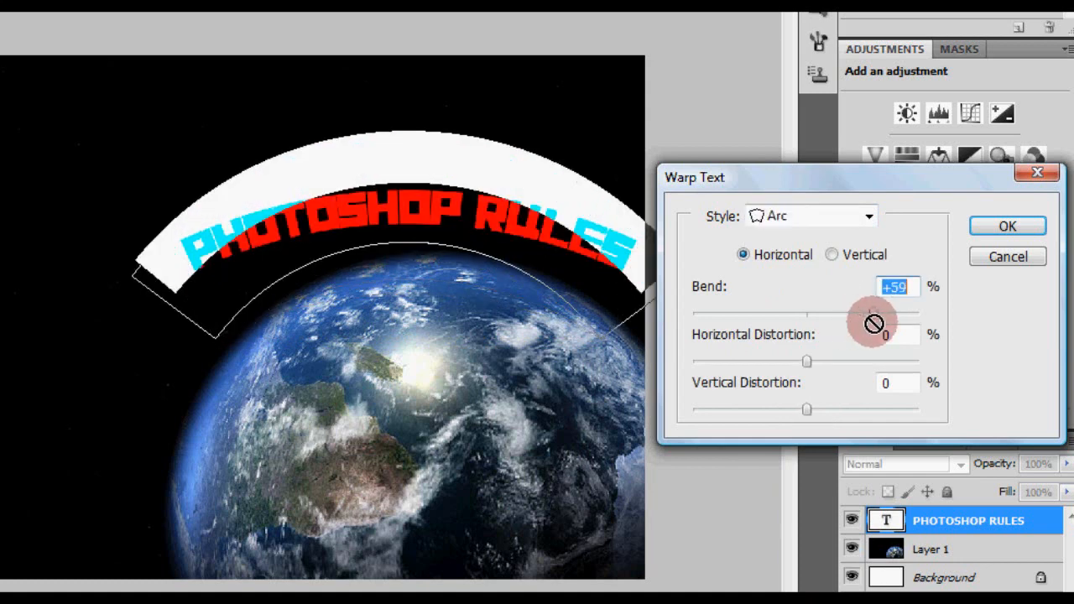
drag(848, 314, 862, 314)
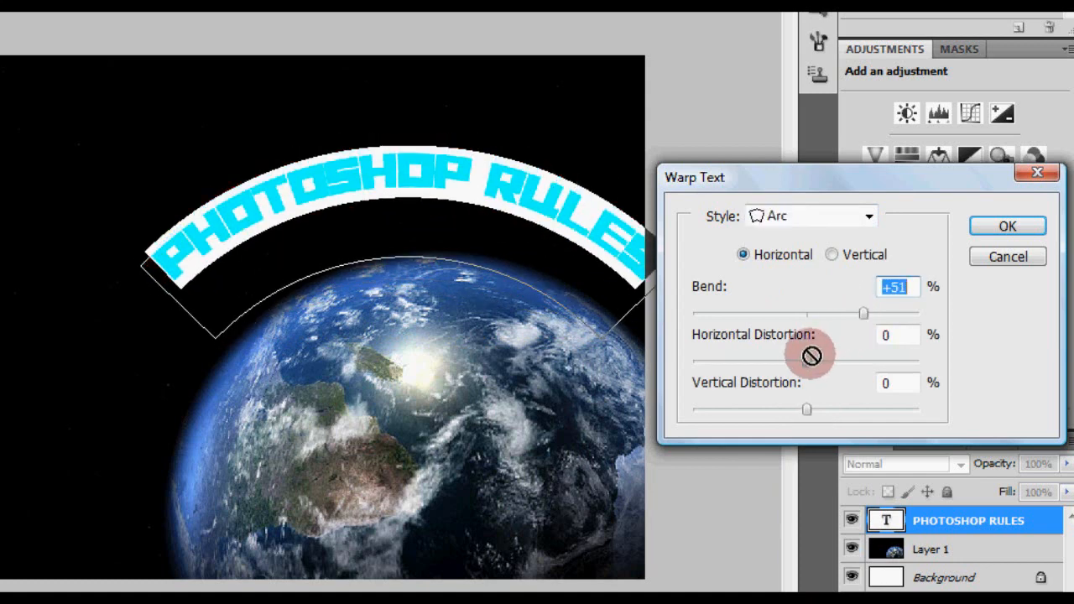
drag(812, 356, 932, 362)
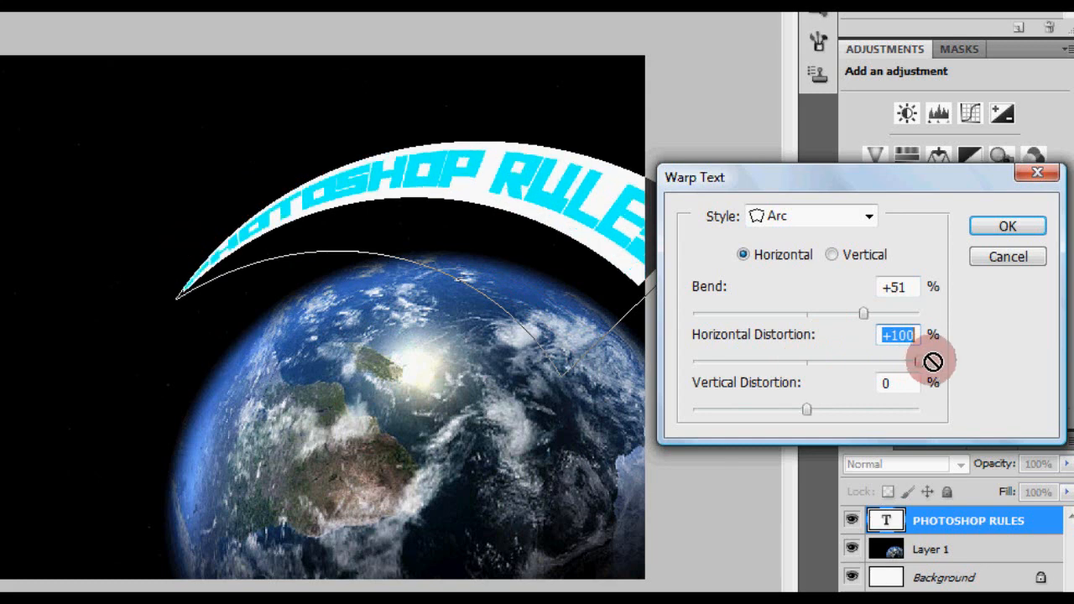
drag(932, 362, 847, 362)
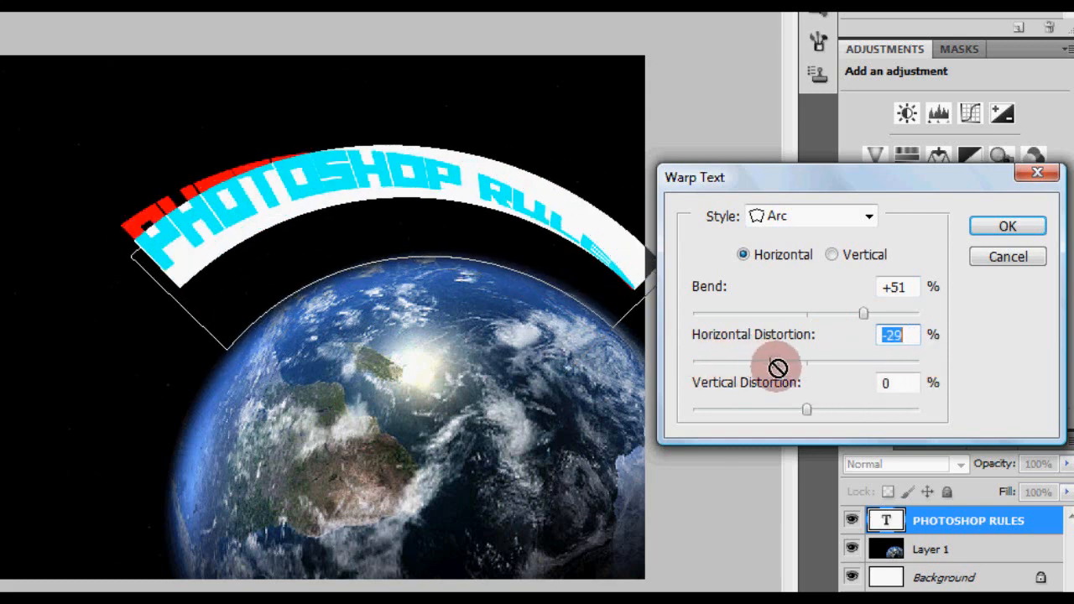
drag(775, 359, 804, 359)
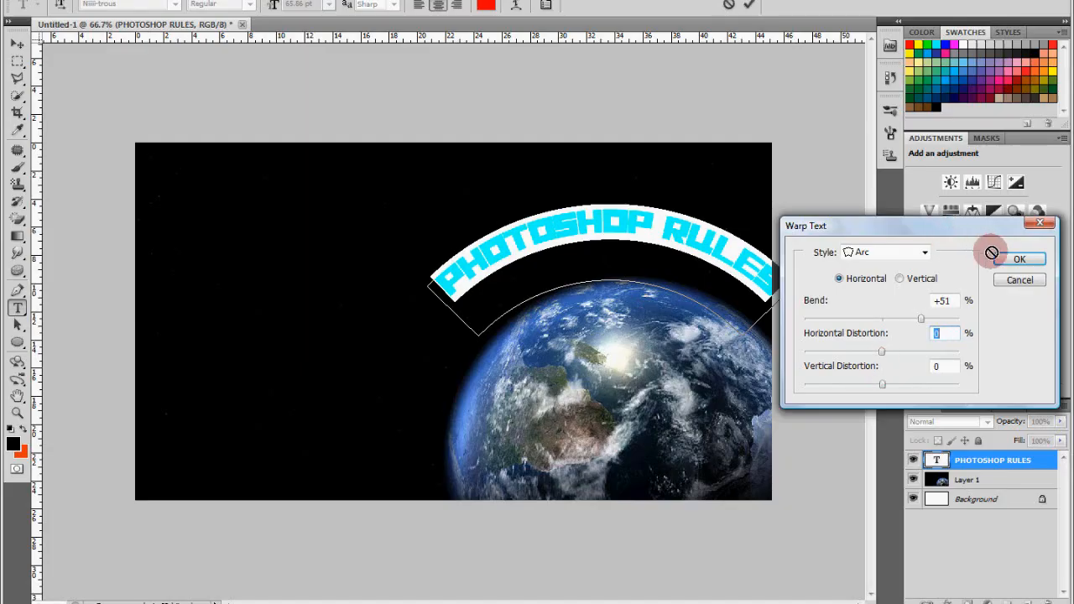
Commit the arc-warped title and start a second text layer to its left.
click(1020, 258)
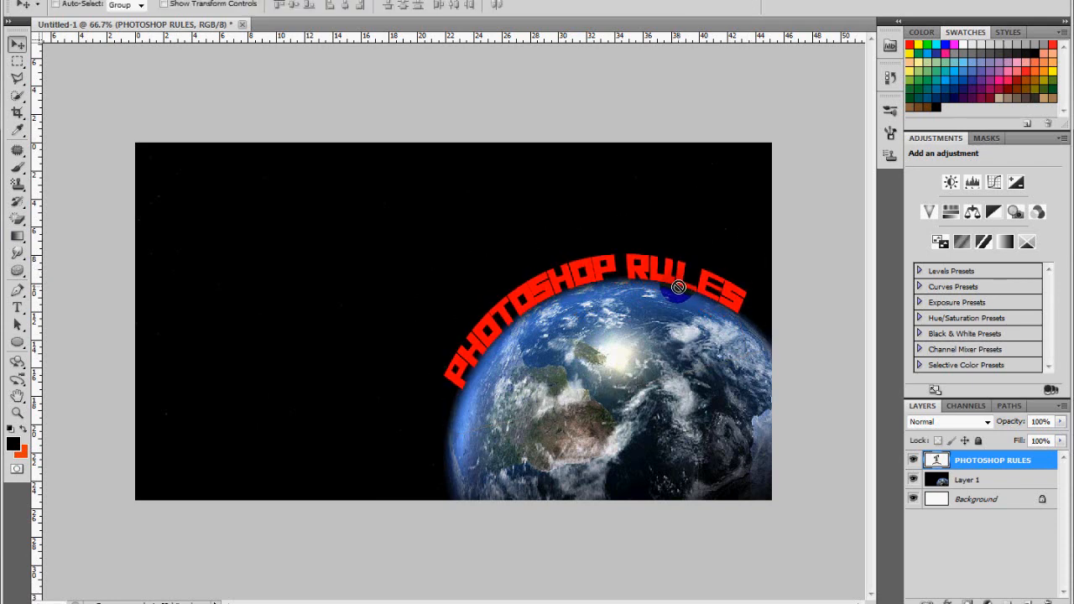
click(17, 307)
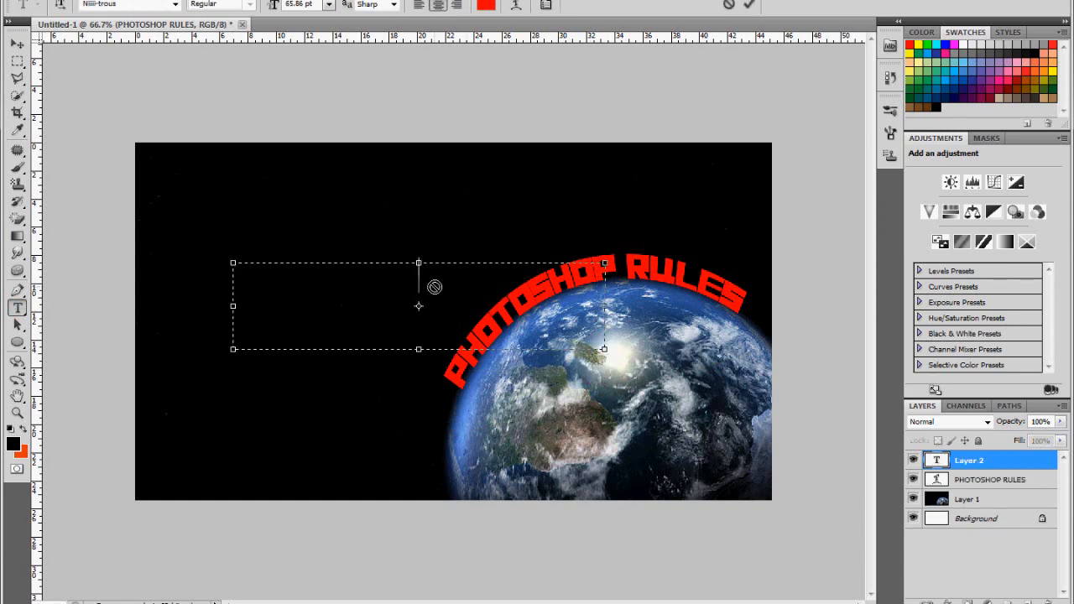
Enter the second layer's text, ending with 'PHOTOSHOP', ready for warping.
text(BENDING)
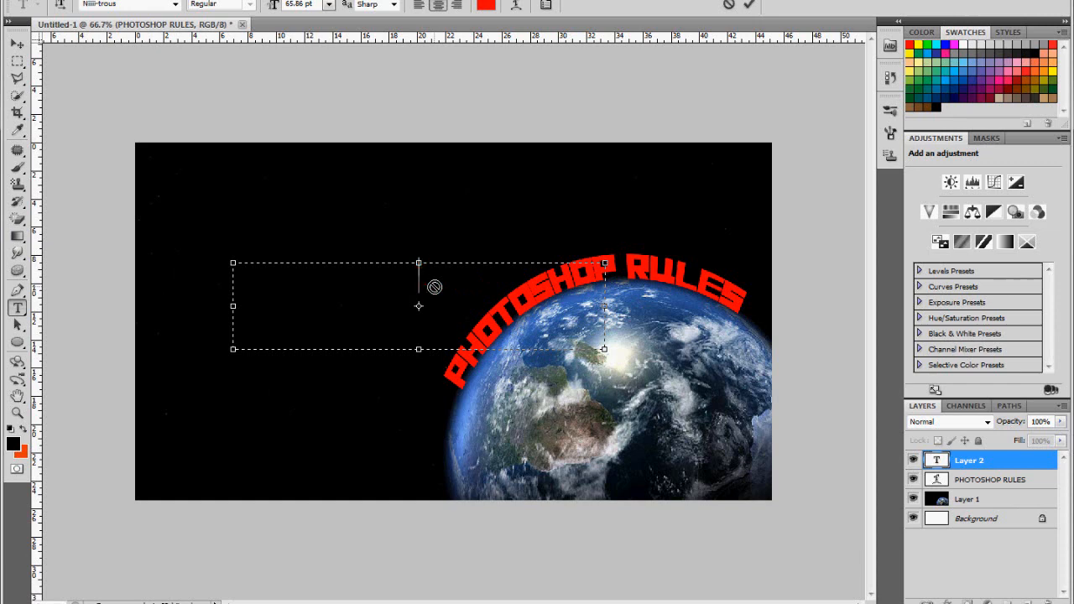
text(PHOTOSHOP)
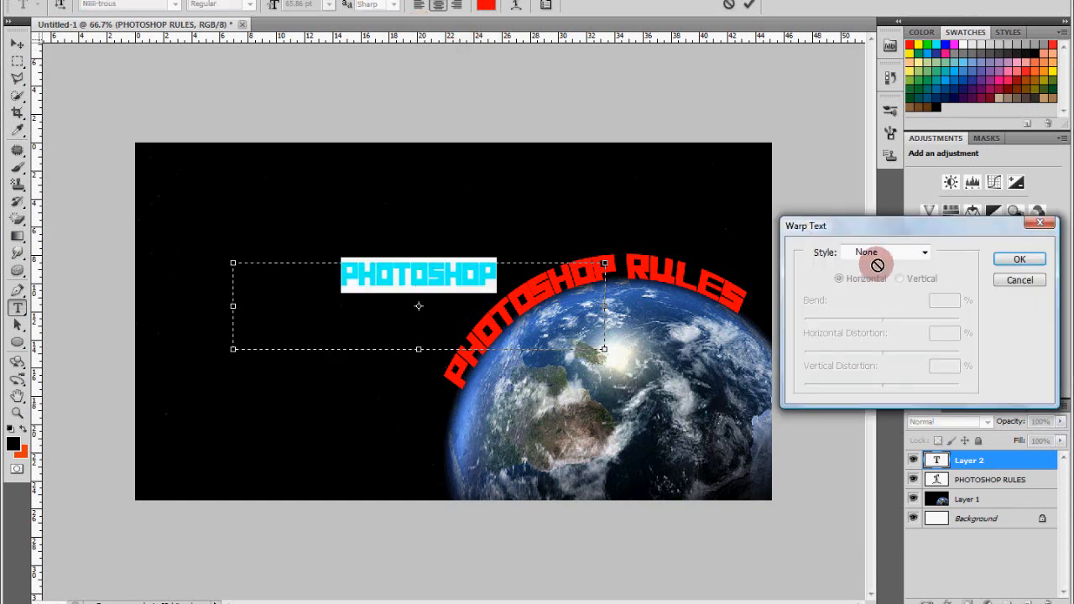
Preview Arc Lower with deeper bend, then Fisheye and Rise warp styles on PHOTOSHOP.
click(886, 252)
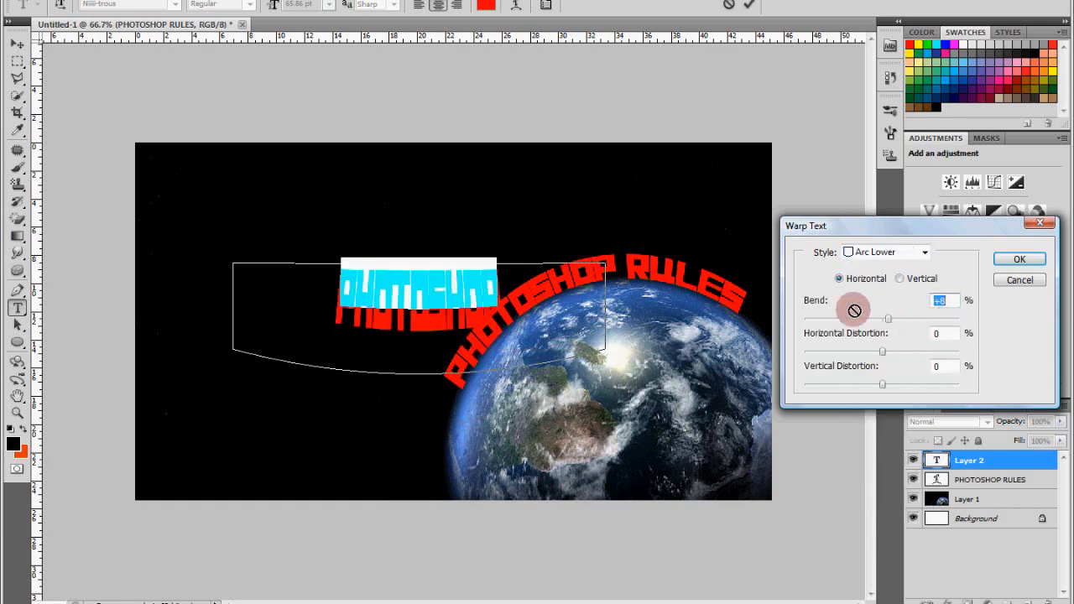
drag(886, 319, 933, 319)
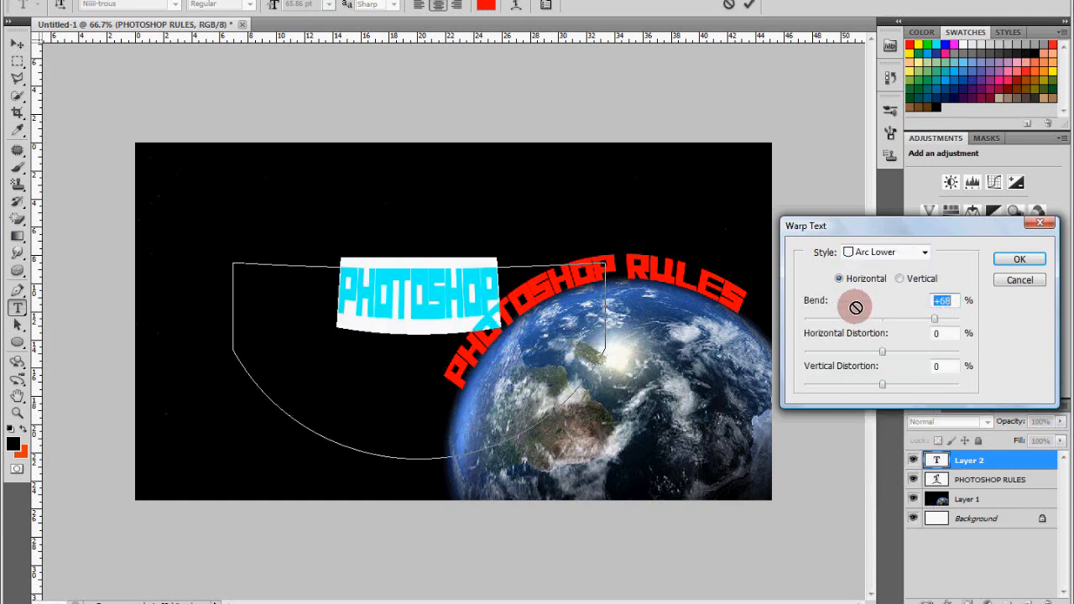
click(922, 252)
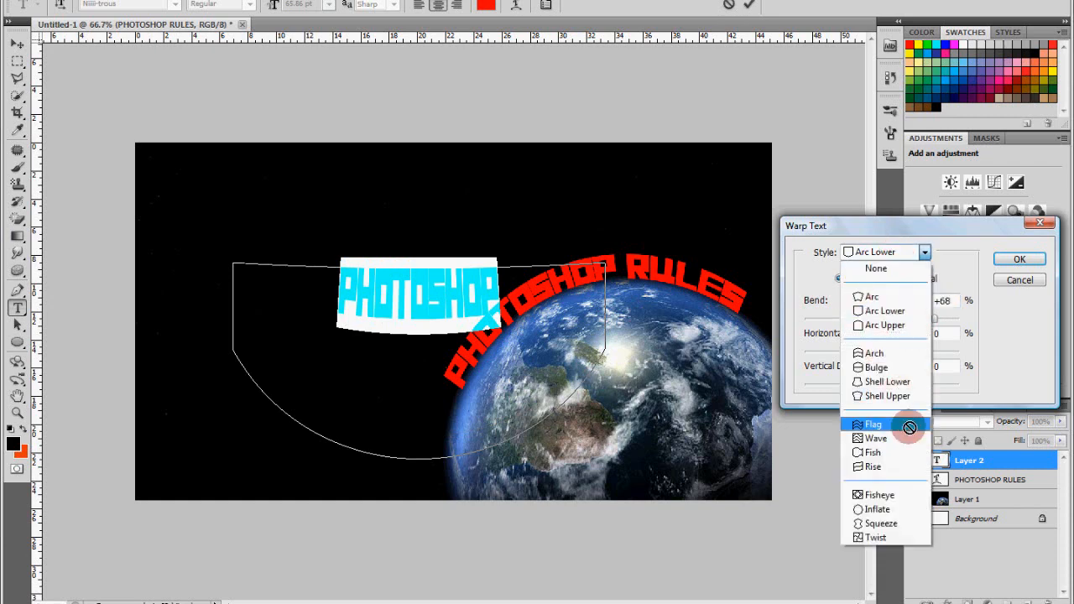
click(872, 366)
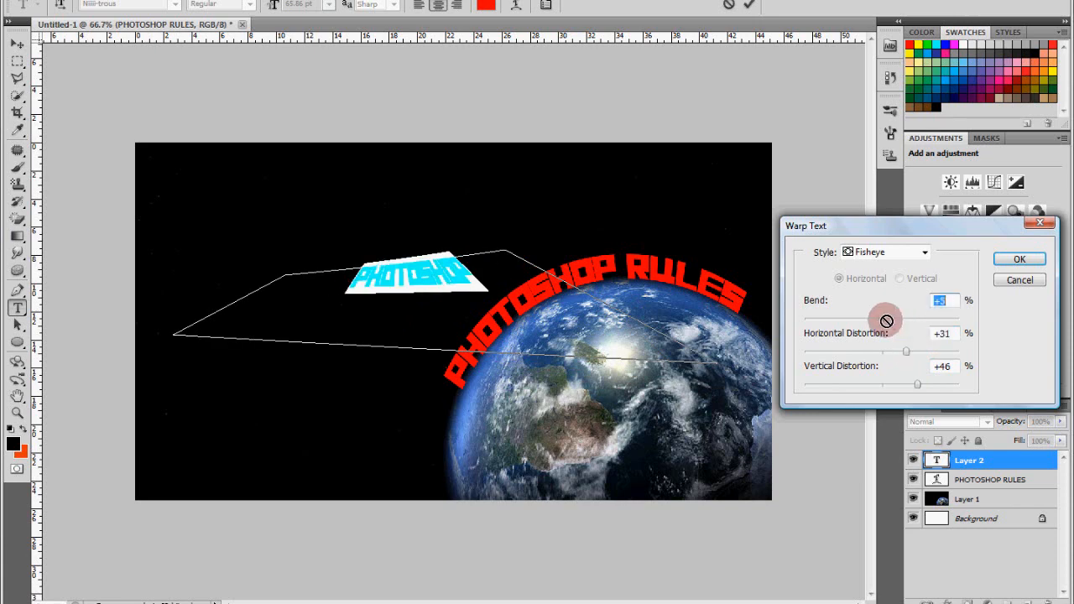
click(923, 252)
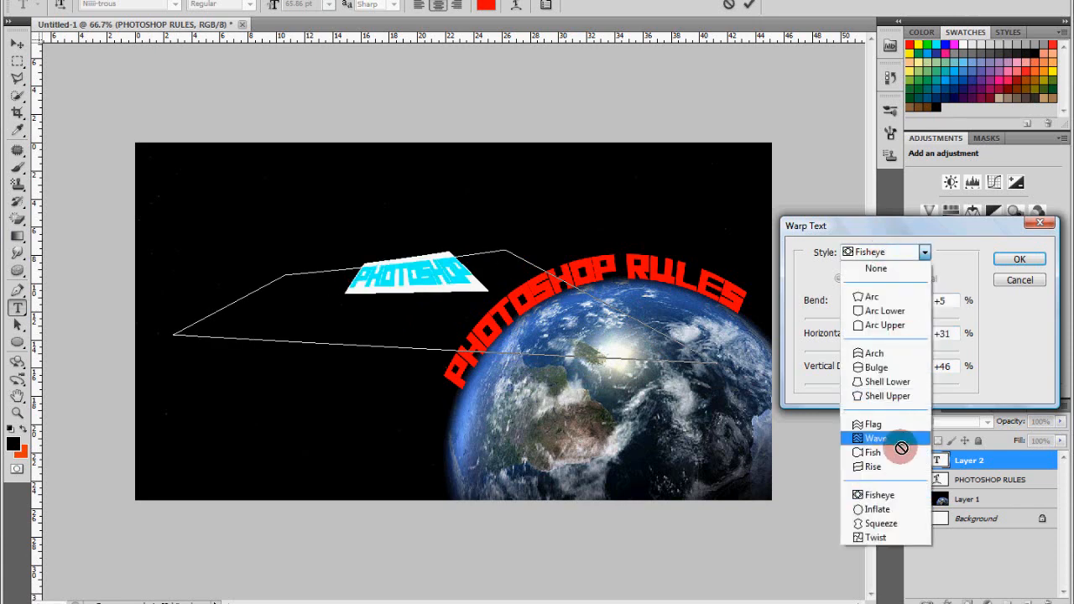
click(873, 466)
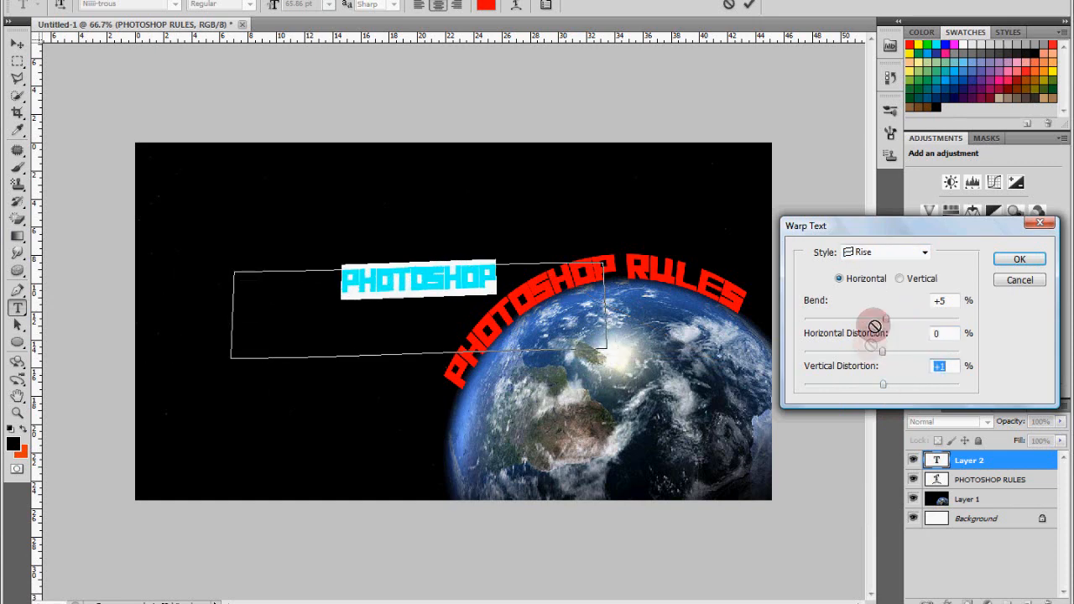
click(923, 252)
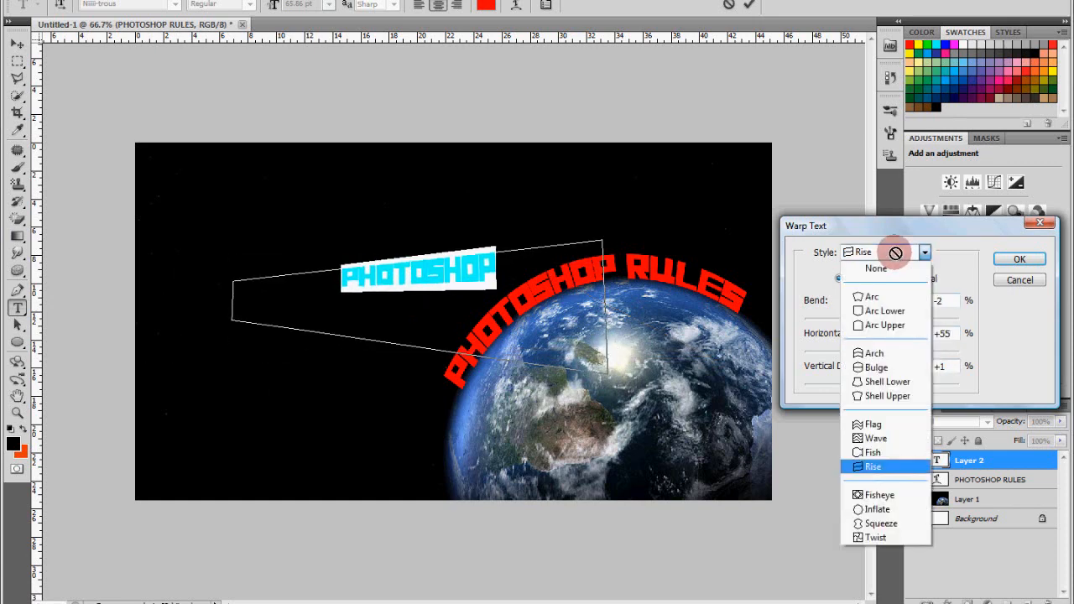